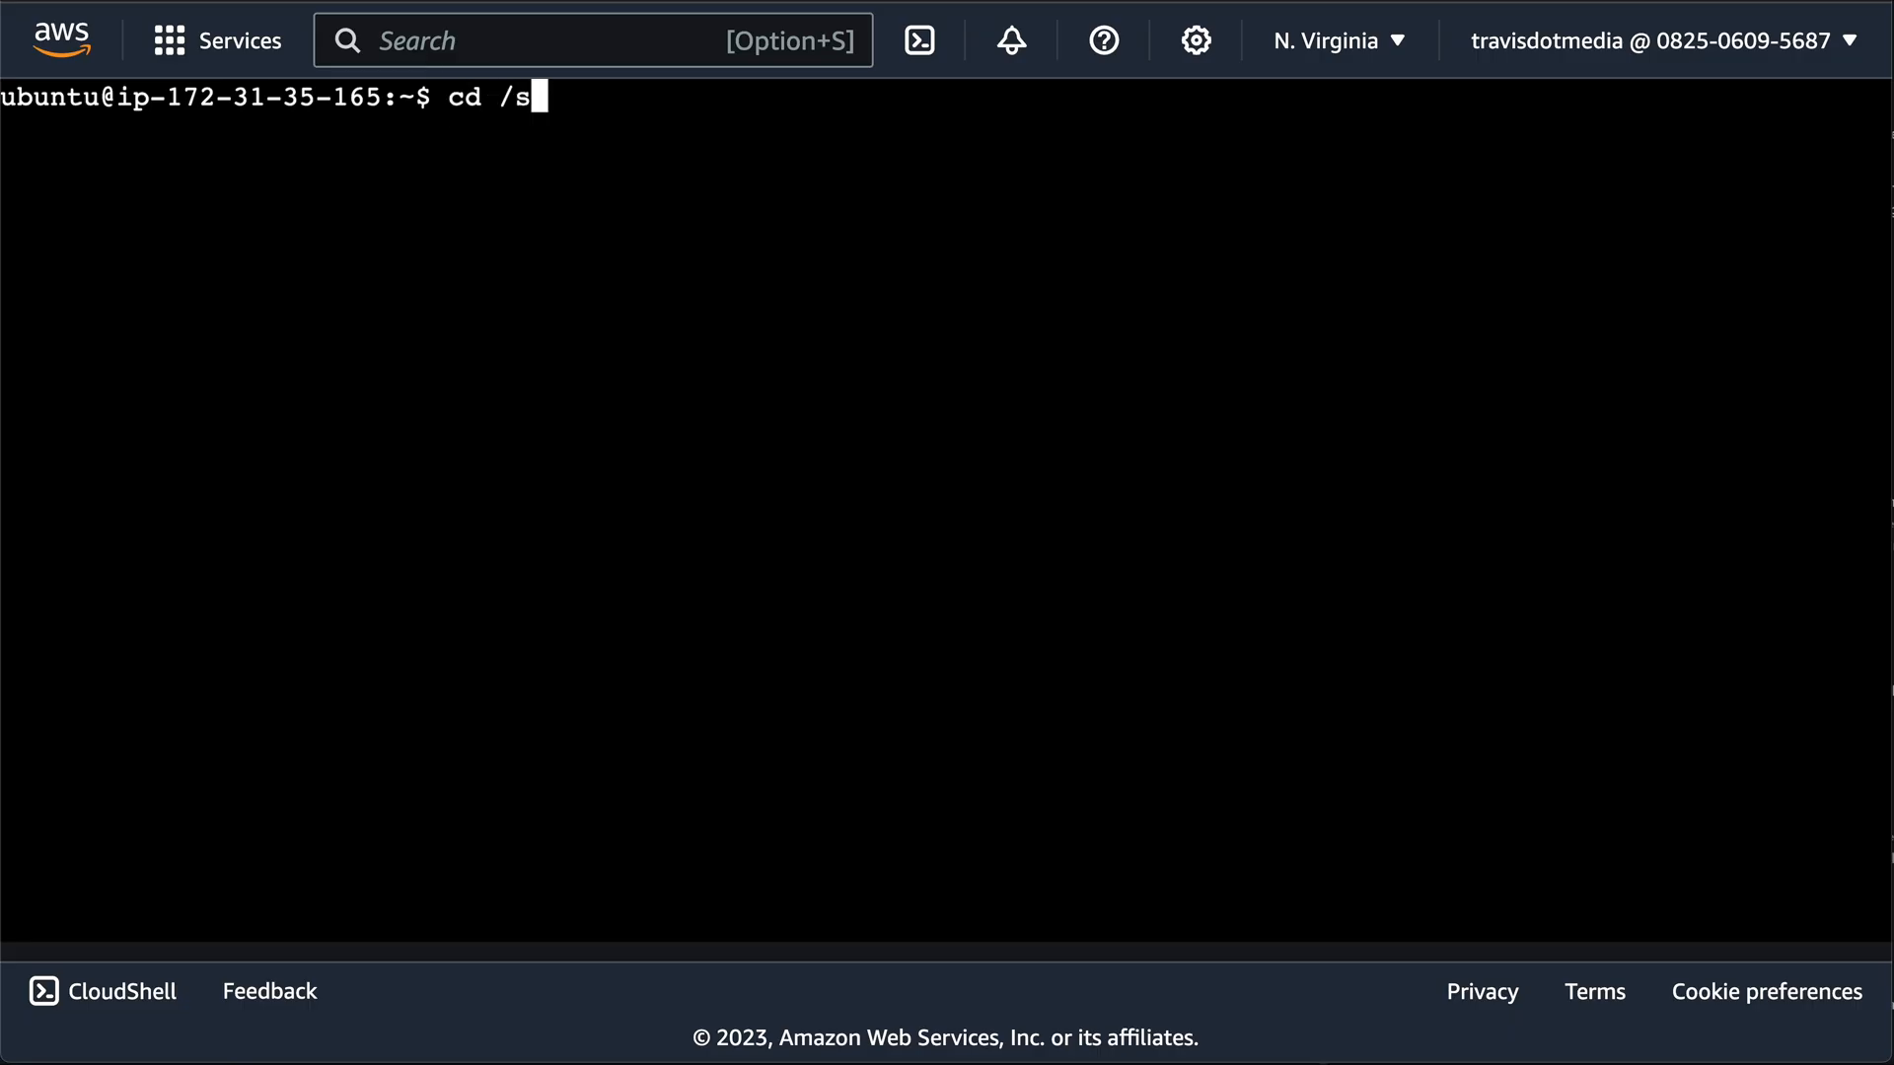
- List the sbin system administration commands, completing the path with Tab and noting deluser
key(Tab)
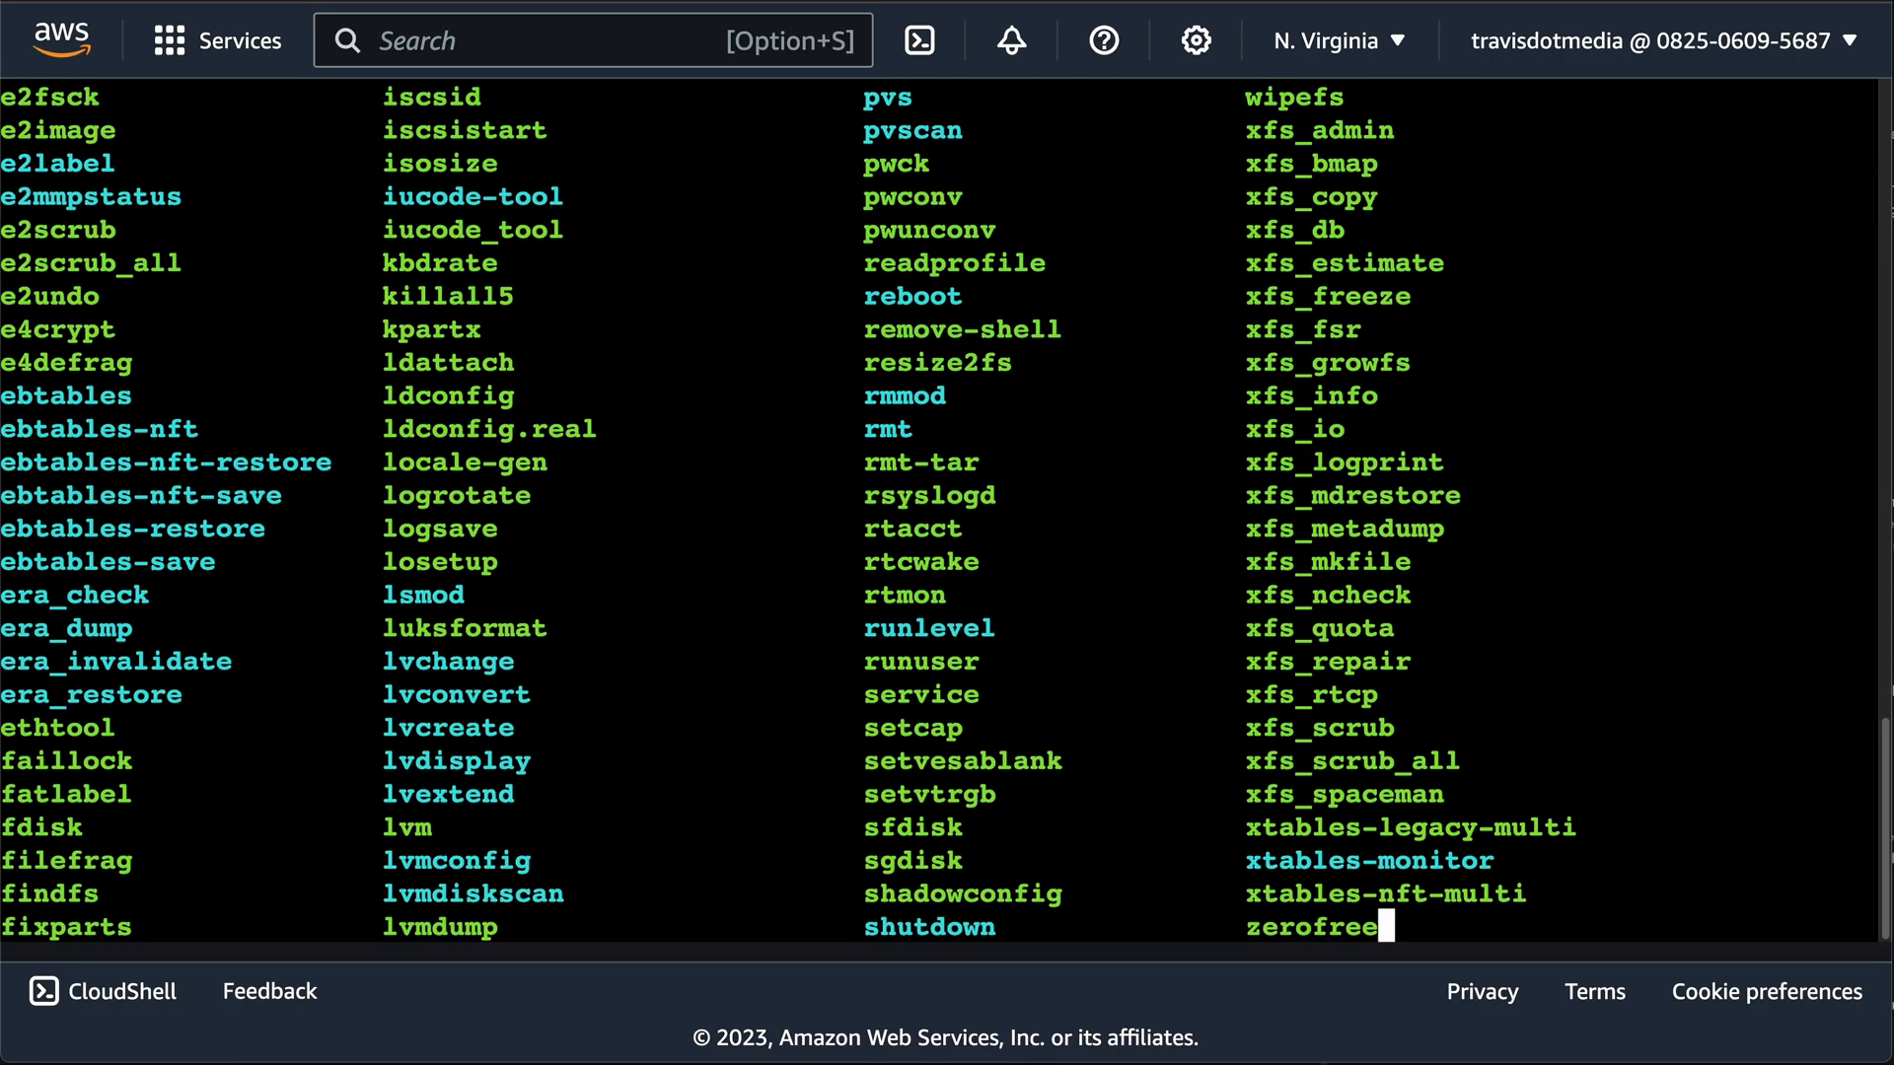
text(deluser)
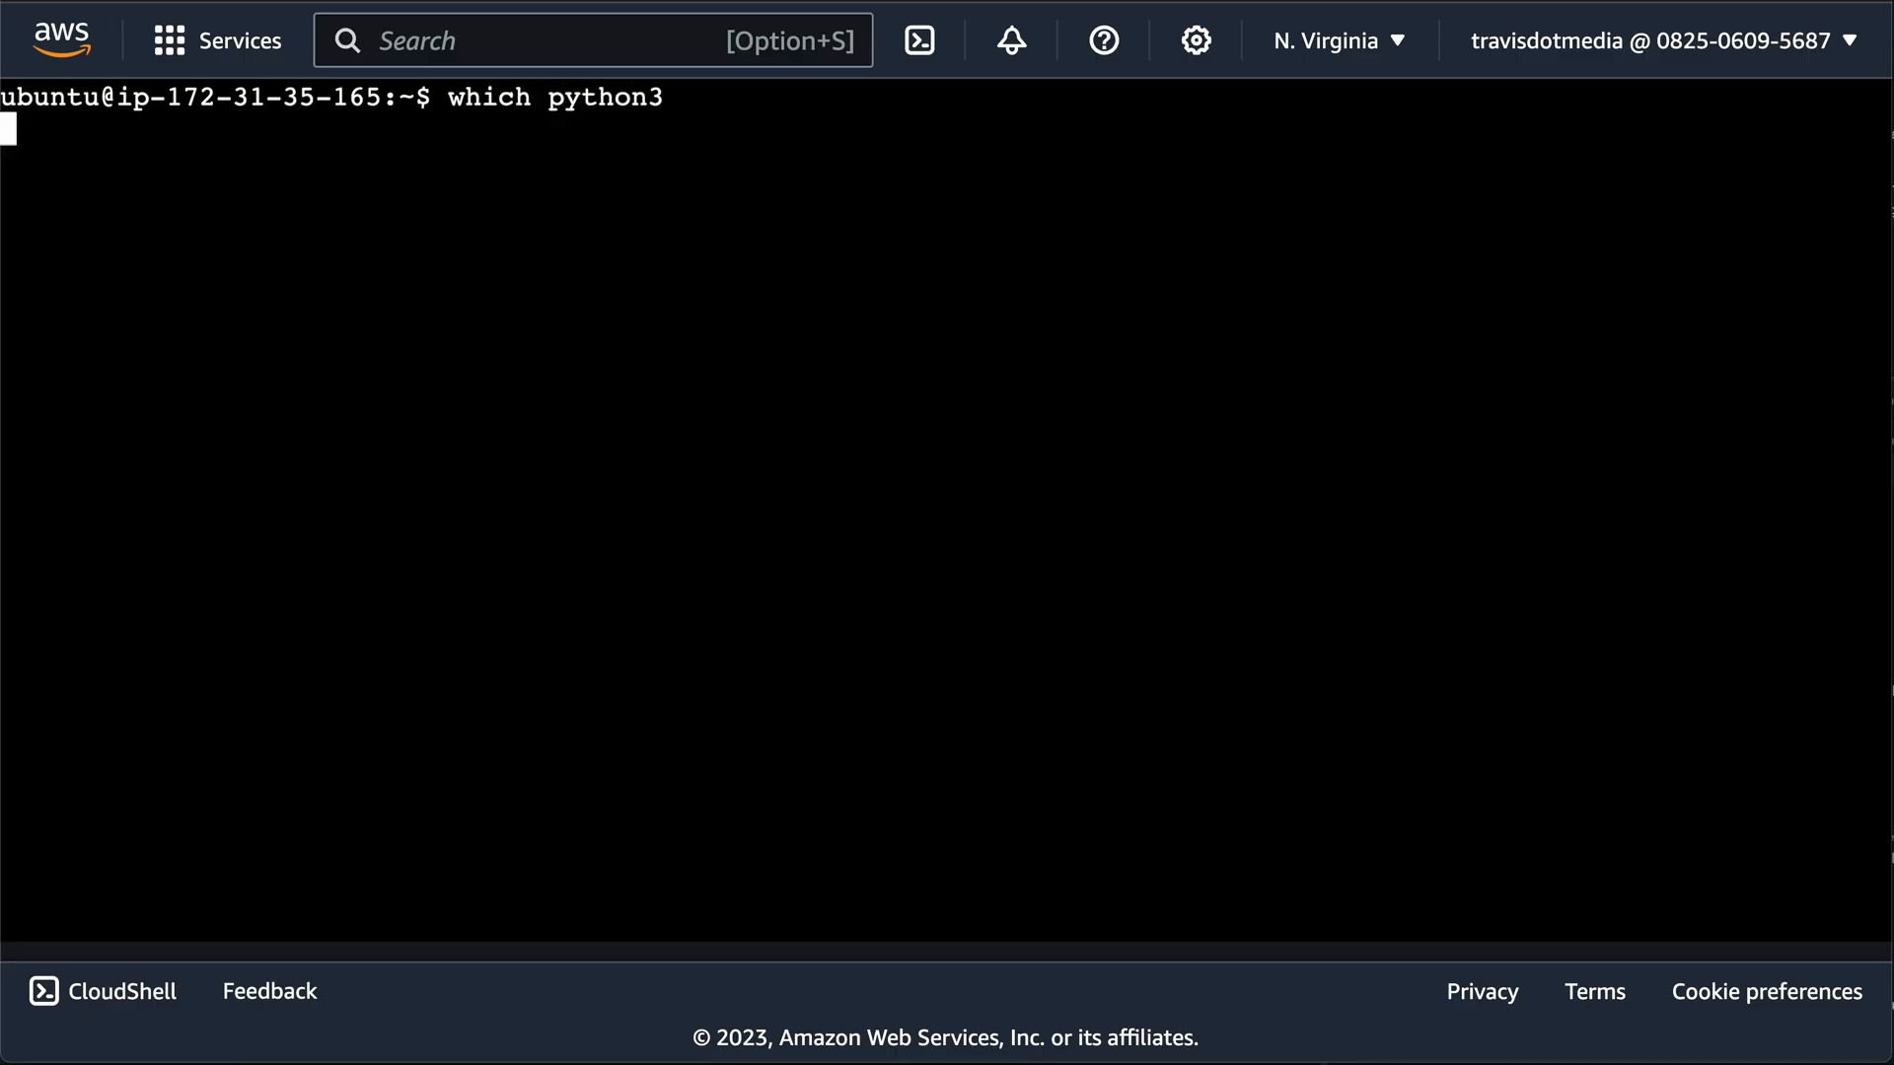
- Ask which path the kubectl command is installed at
text(which kubec)
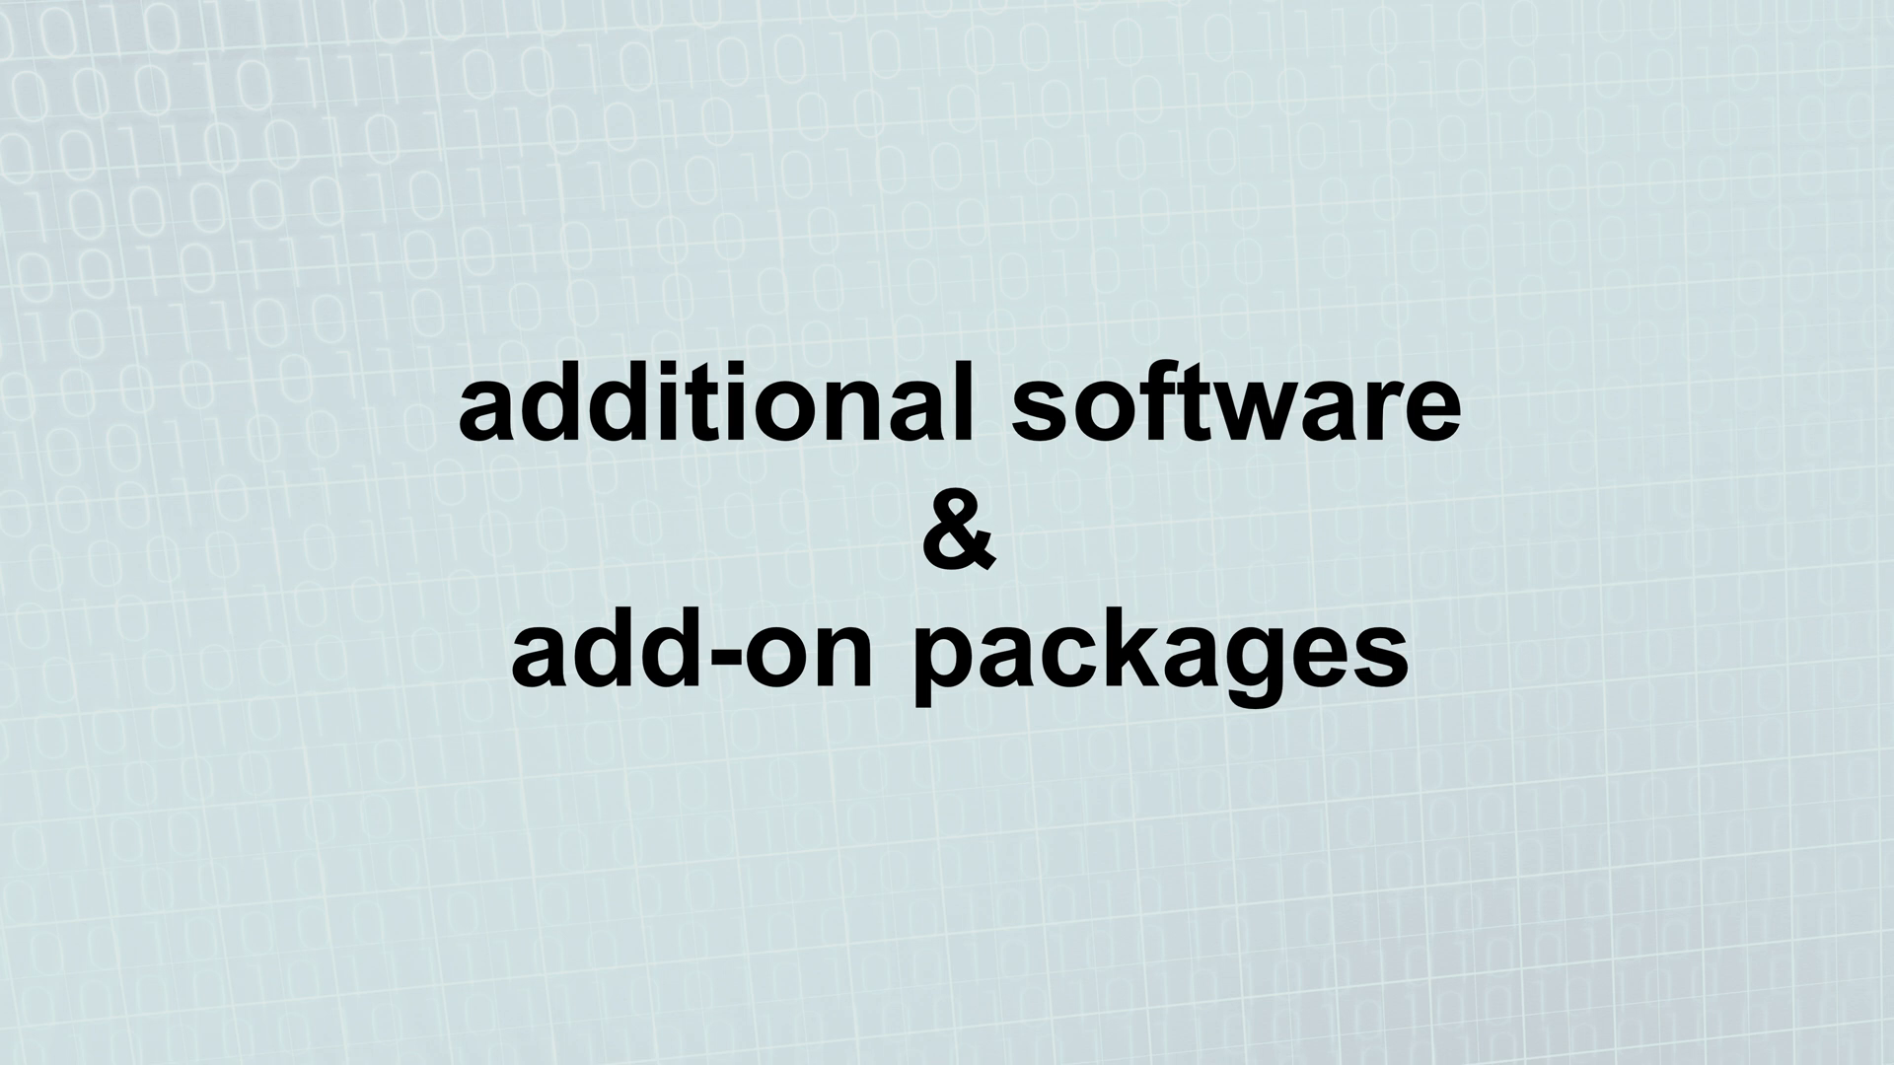
- Advance to the 'additional software & add-on packages' title slide
key(right)
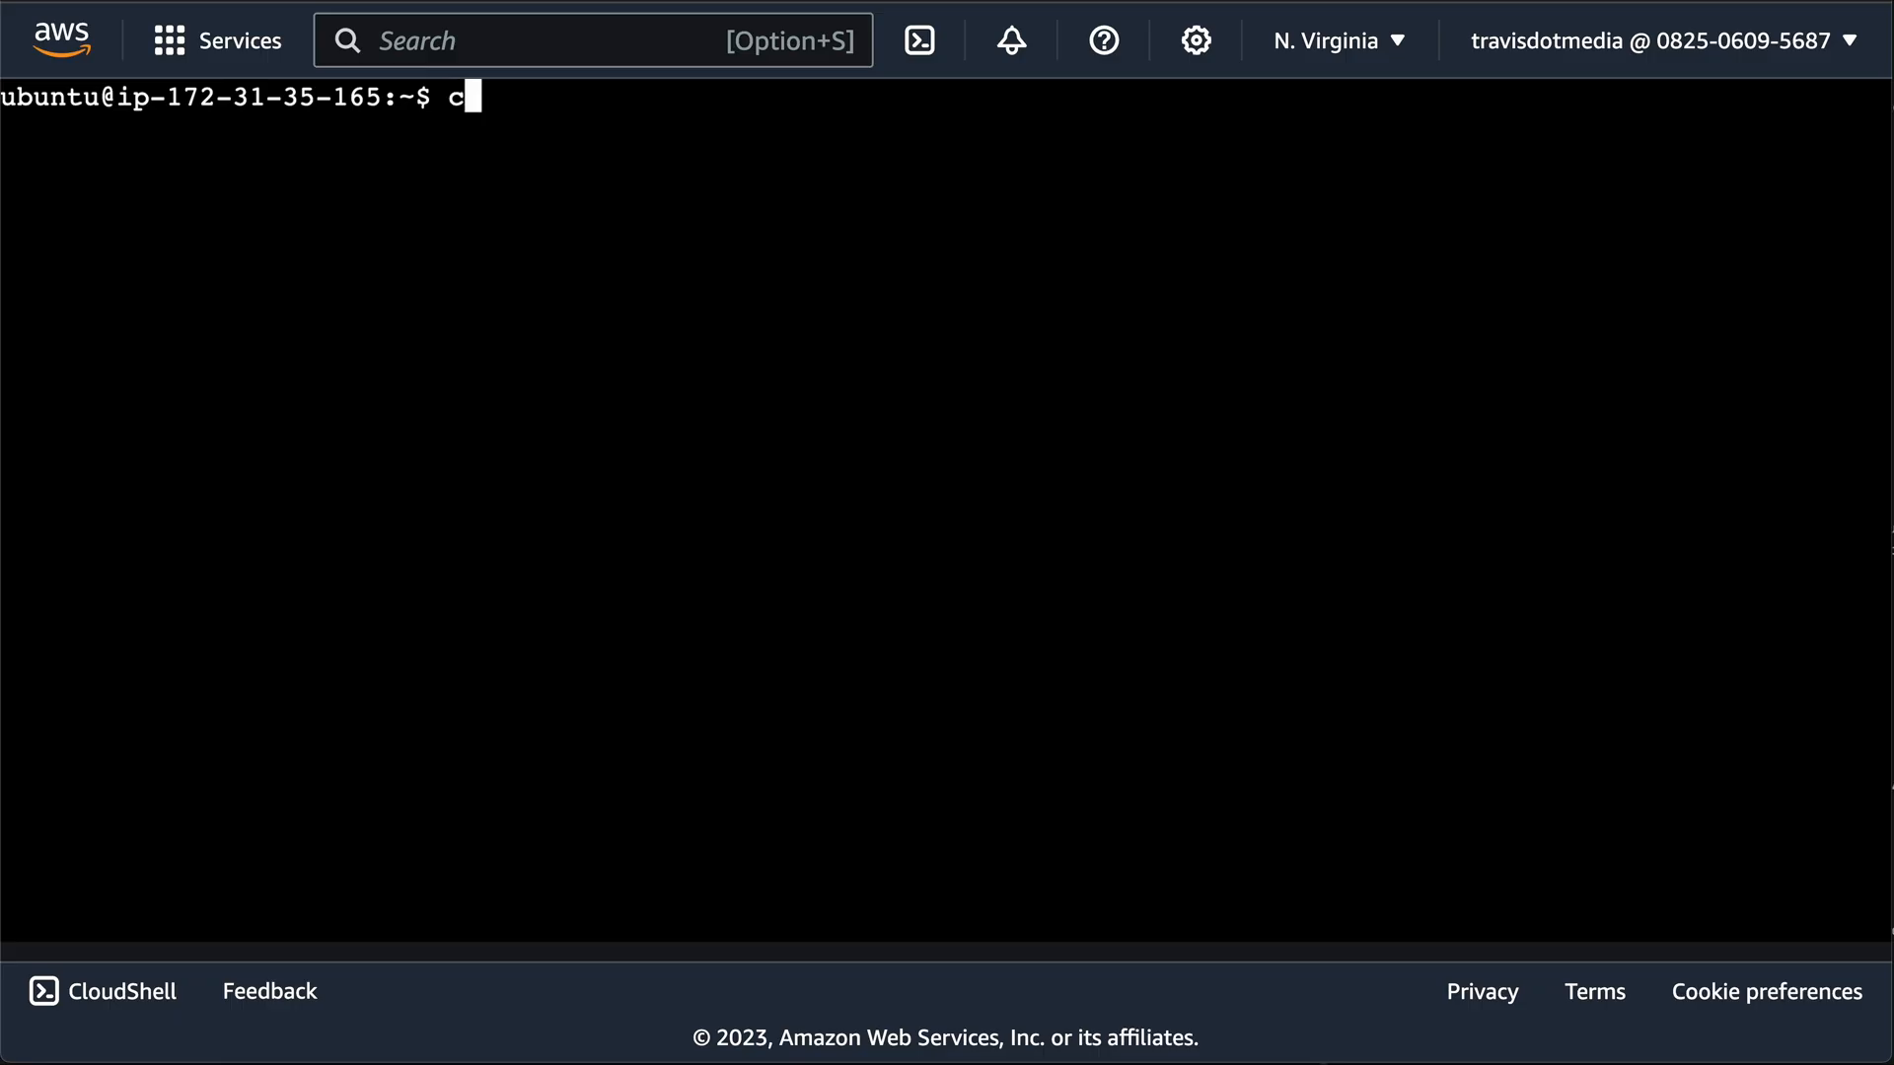
text(d /var/lo)
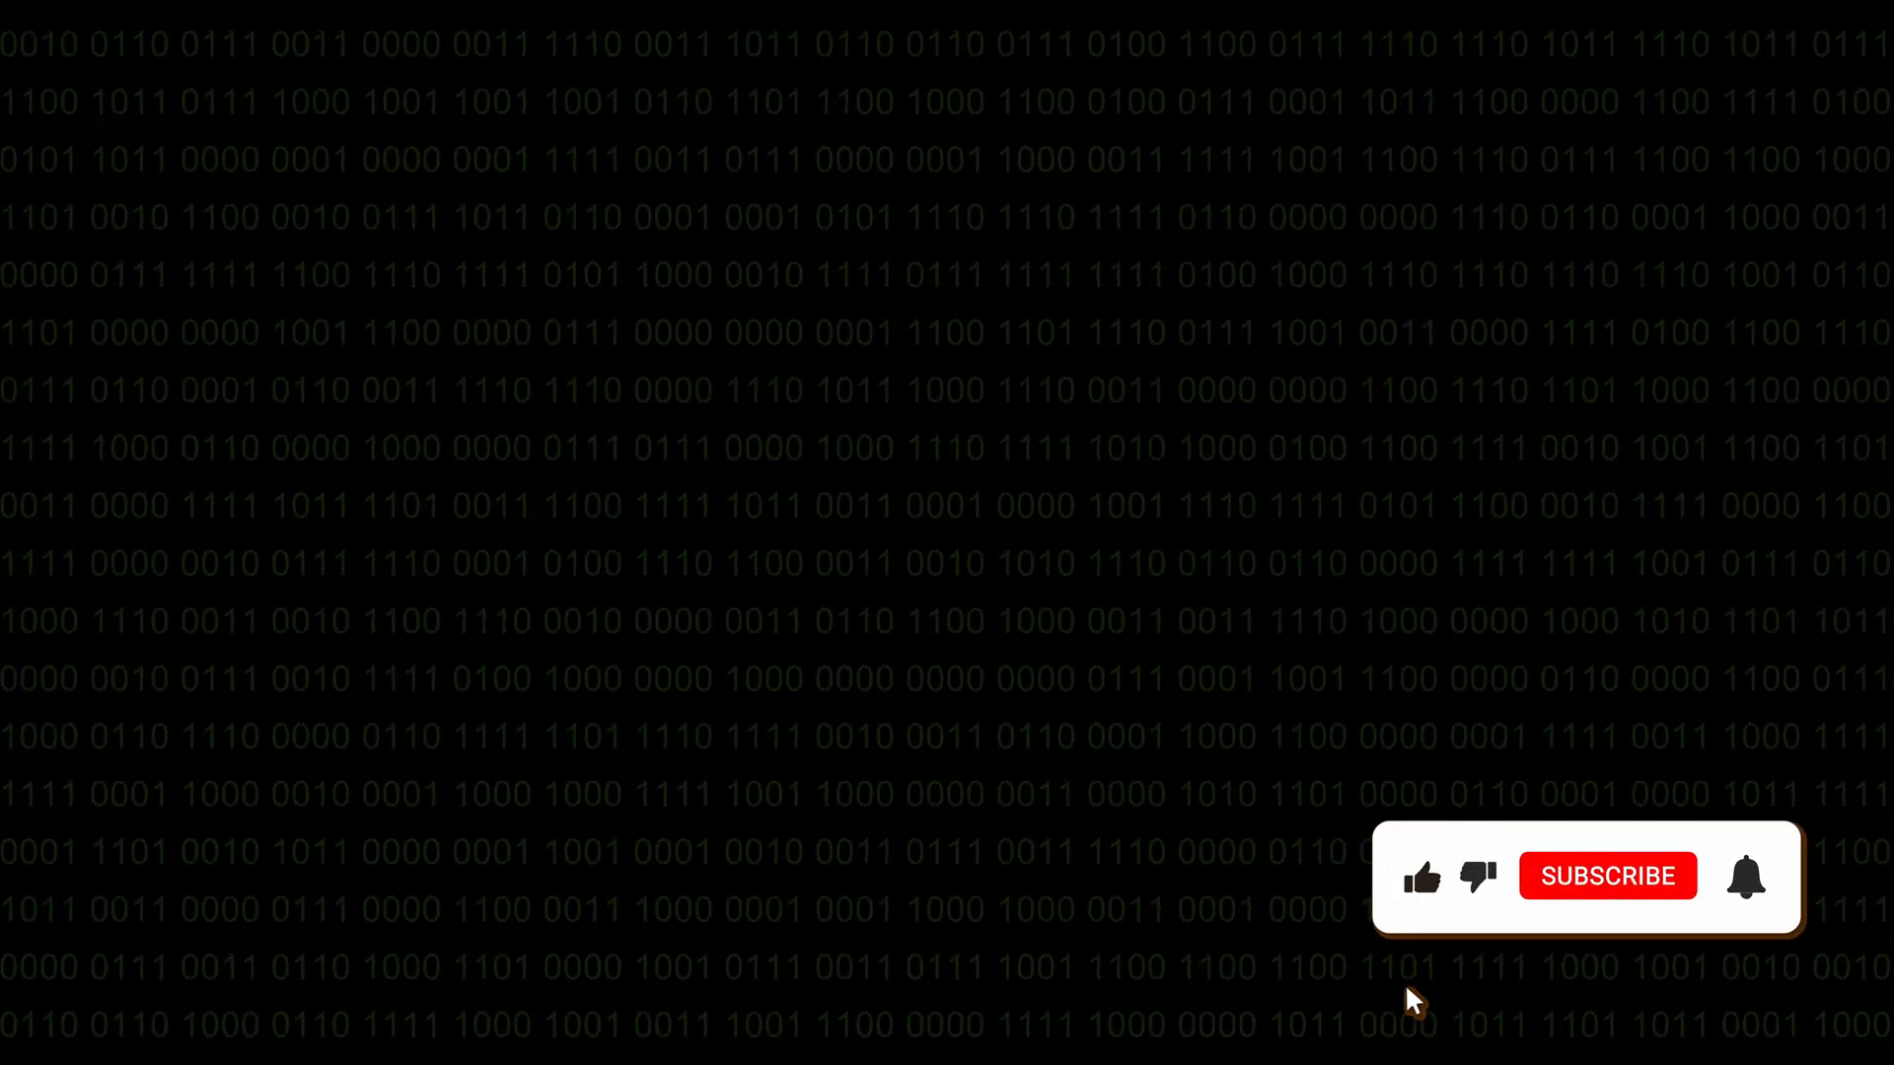
- Subscribe to the channel and turn on the notification bell
click(1608, 876)
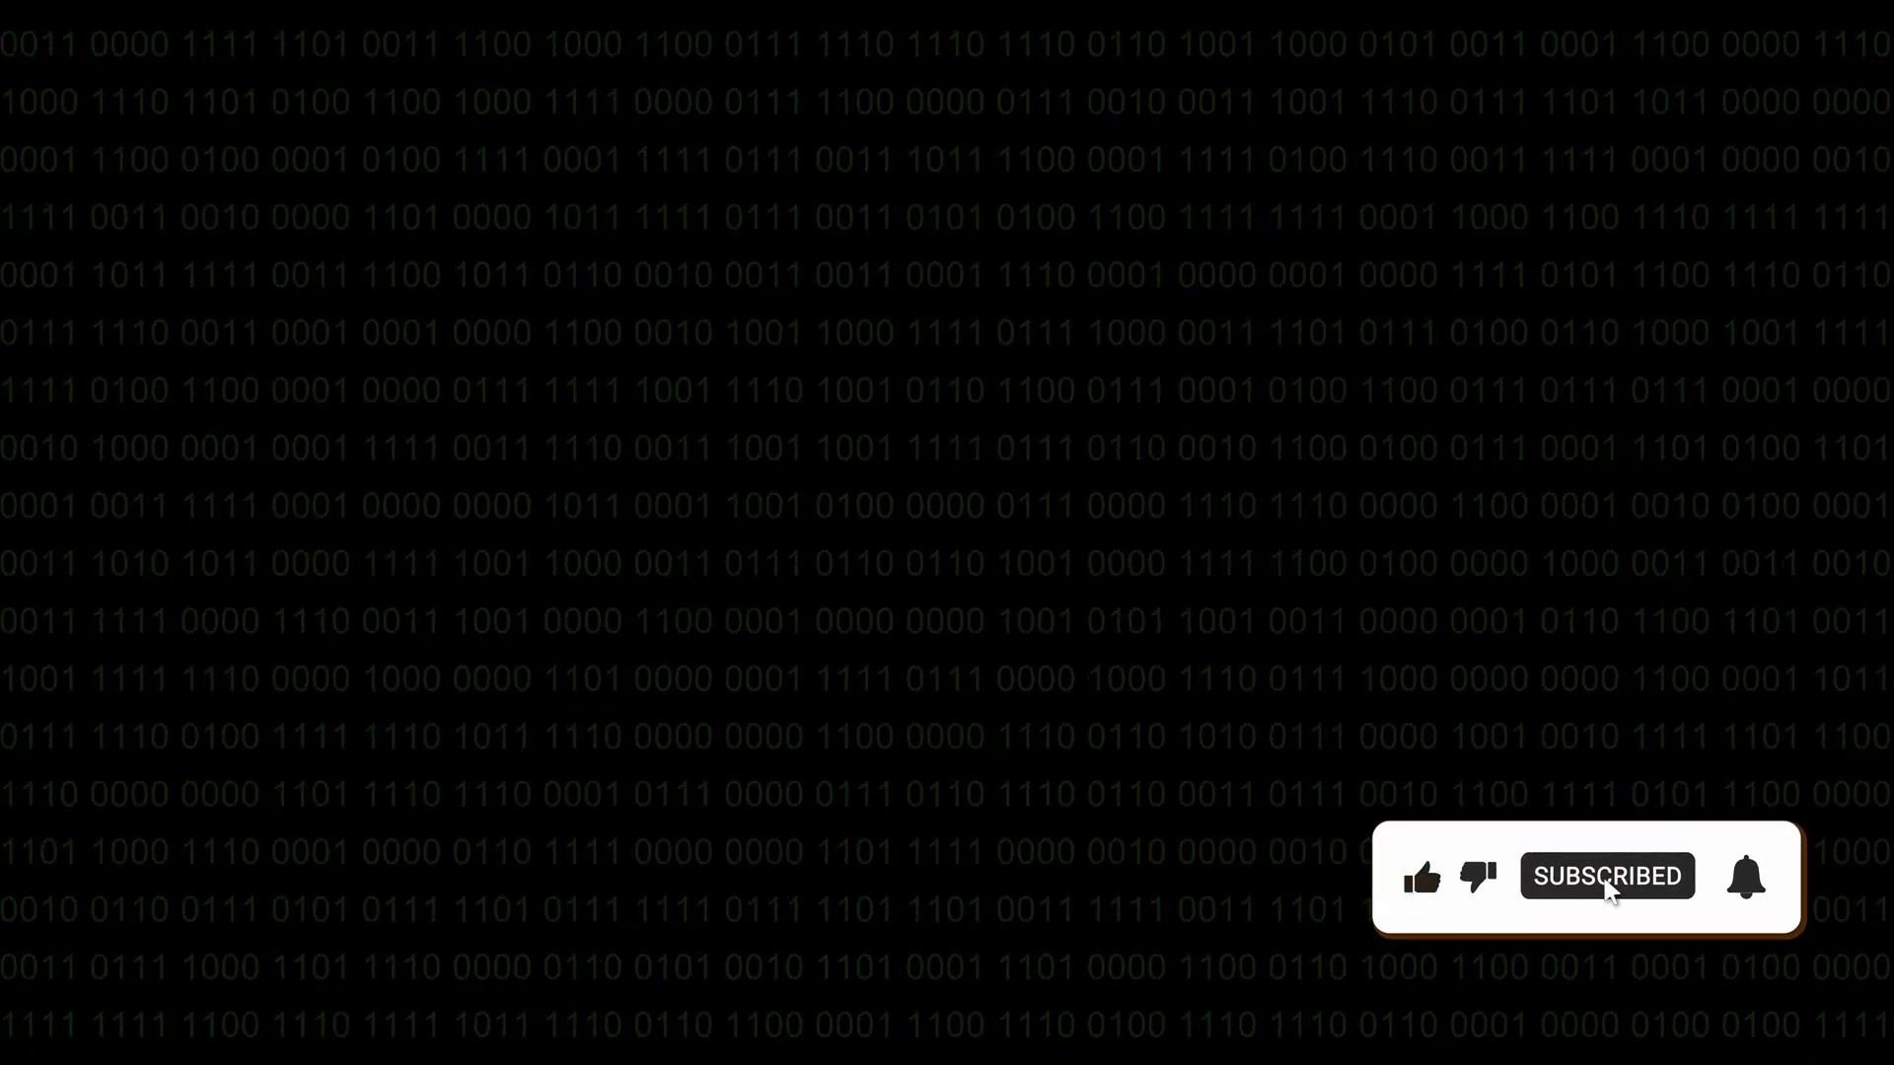
click(1746, 876)
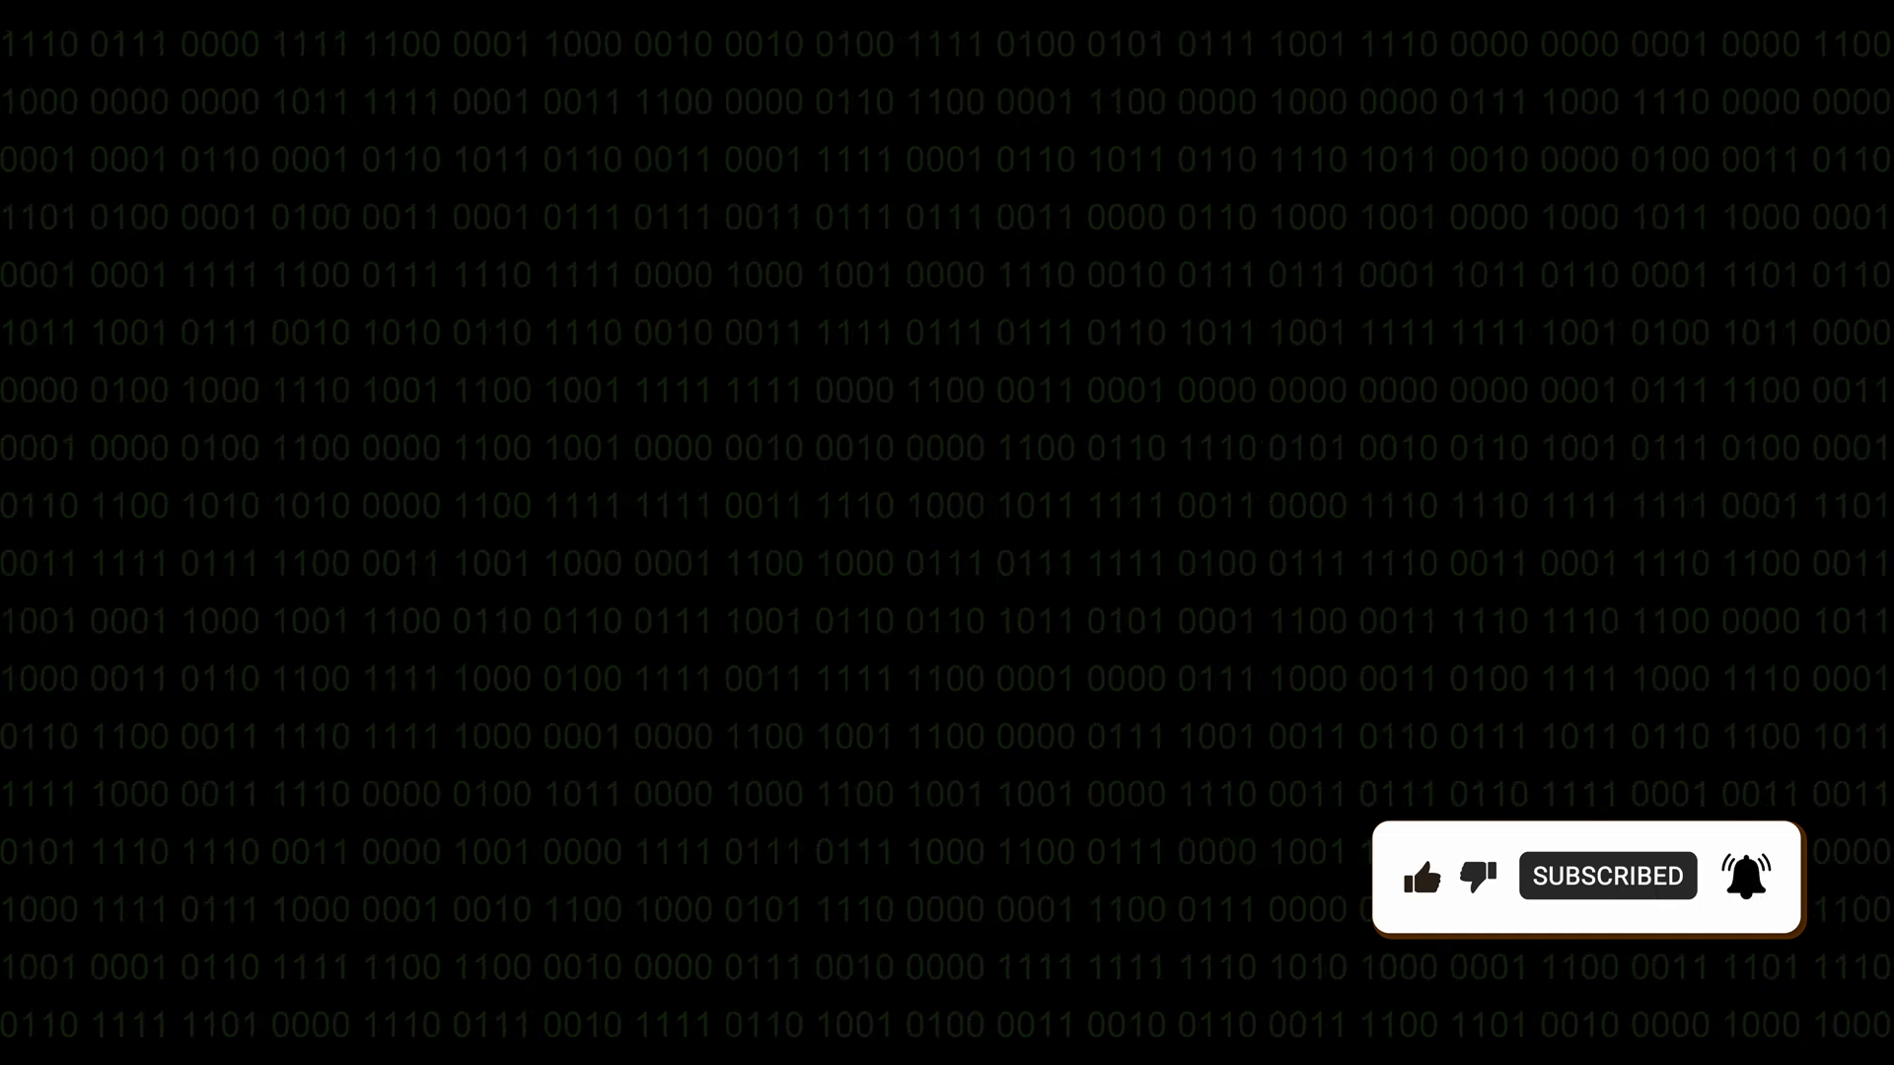